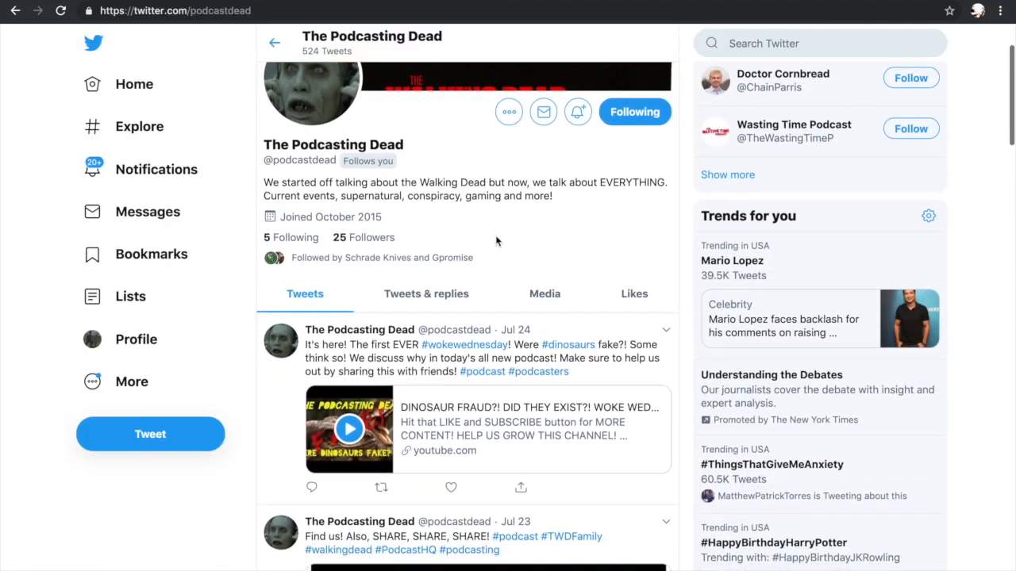
pyautogui.scroll(-3)
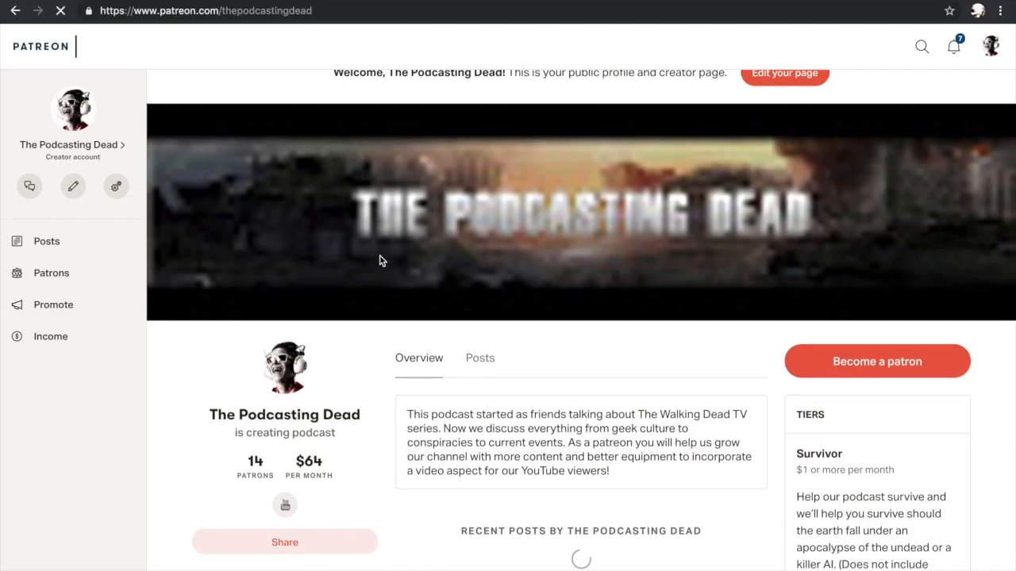
pyautogui.scroll(-3)
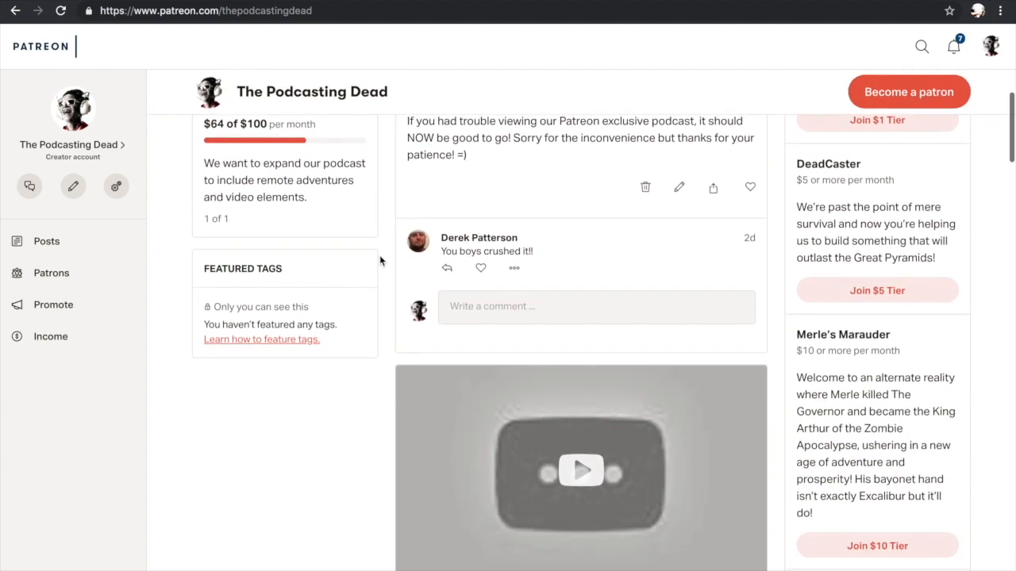
pyautogui.scroll(-3)
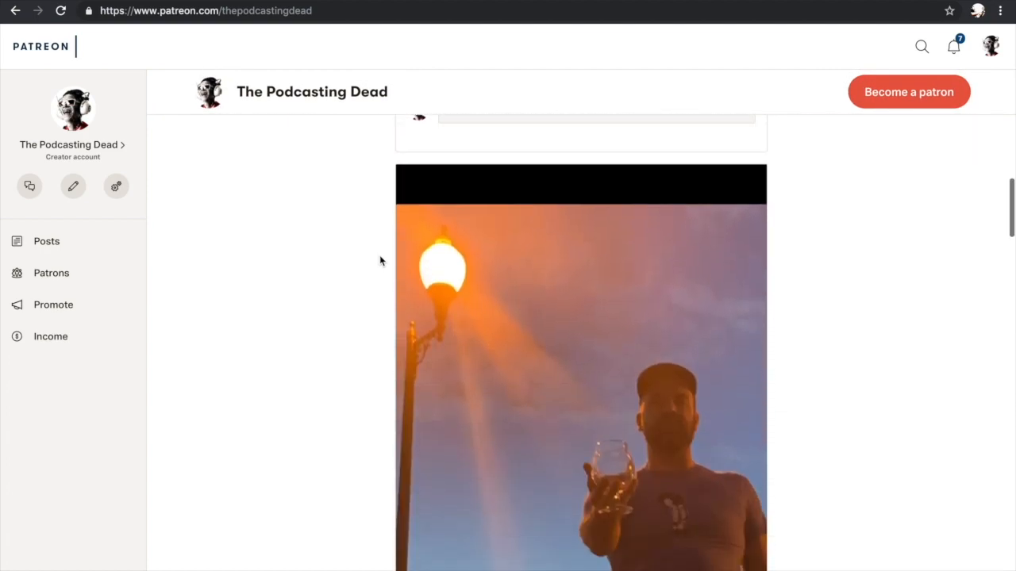